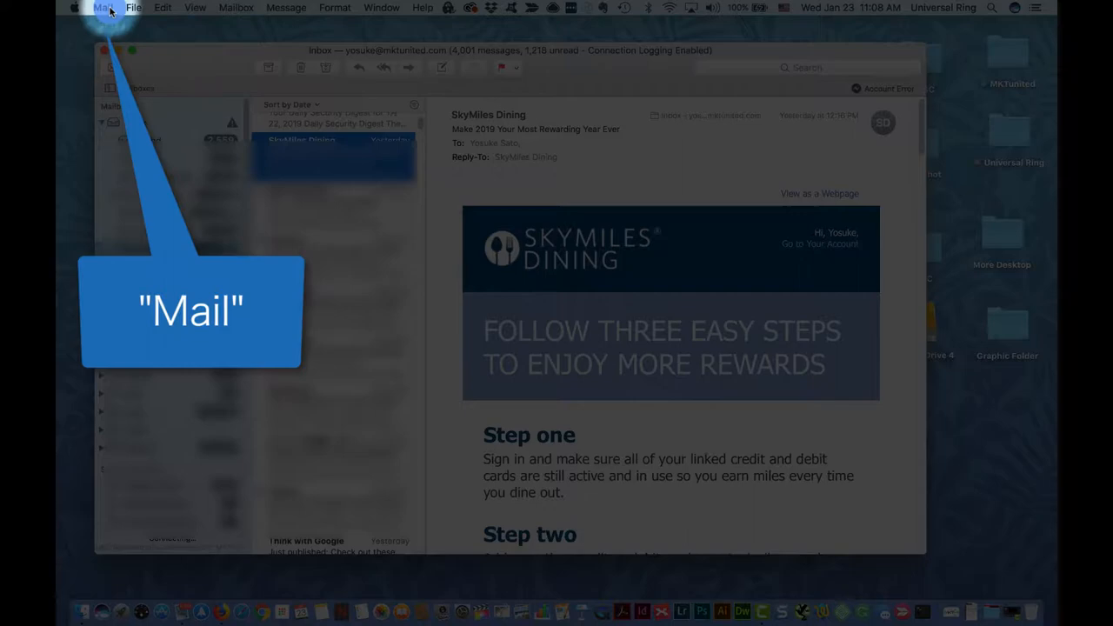
- Open Mail's Preferences from the Mail menu to reach the Signatures settings
click(101, 7)
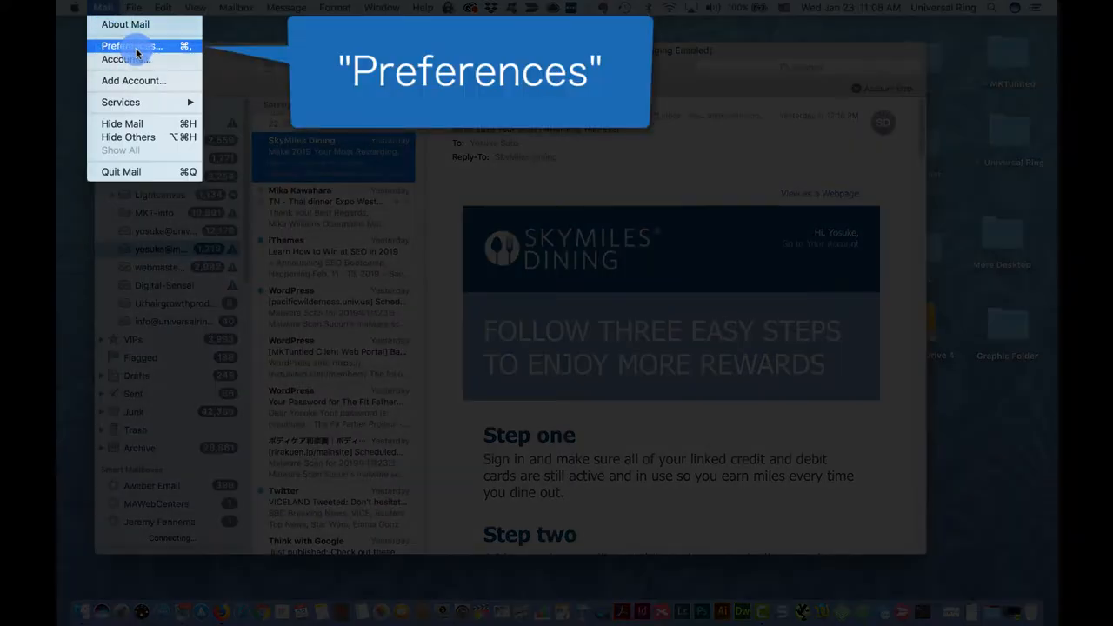
click(133, 46)
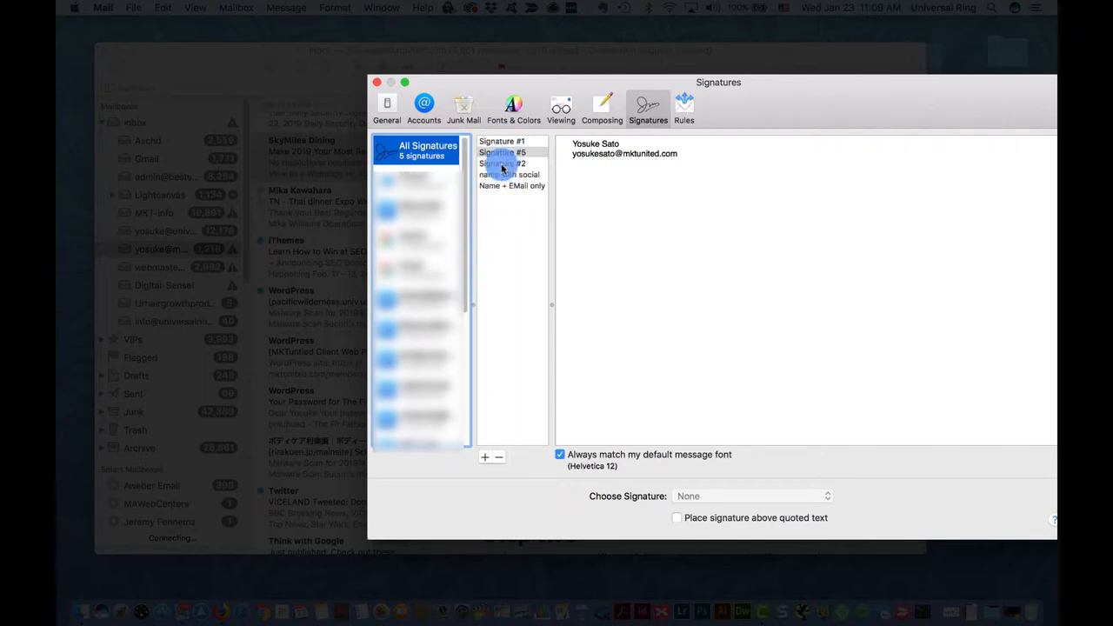
click(511, 164)
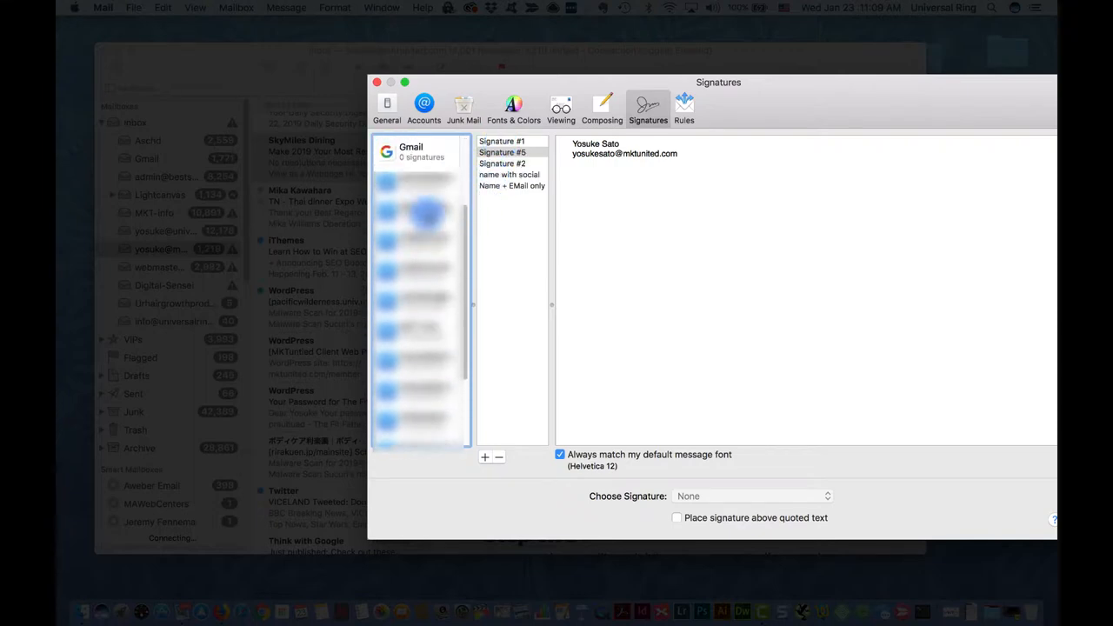
click(427, 146)
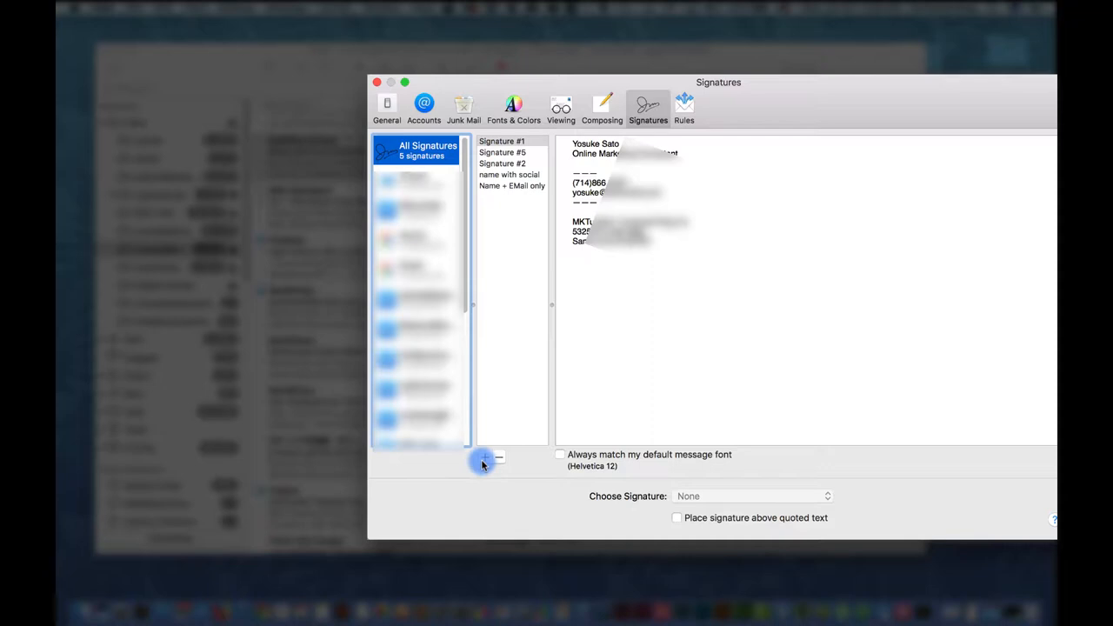
- Create a new signature and name it 'My Base Email Signature'
click(483, 459)
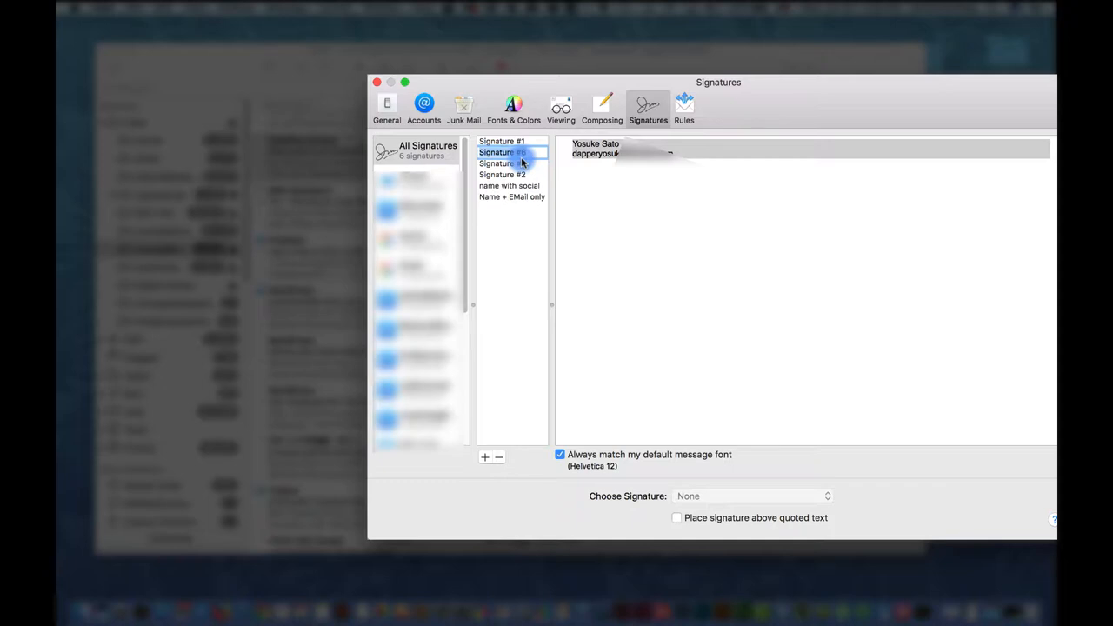
text(My)
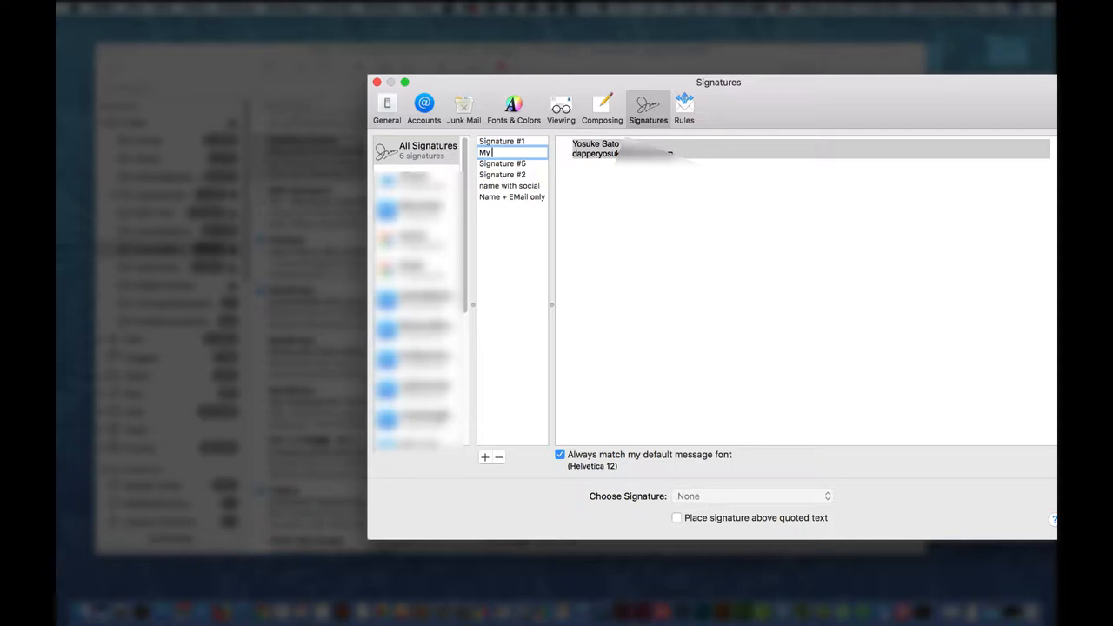
text(Base E)
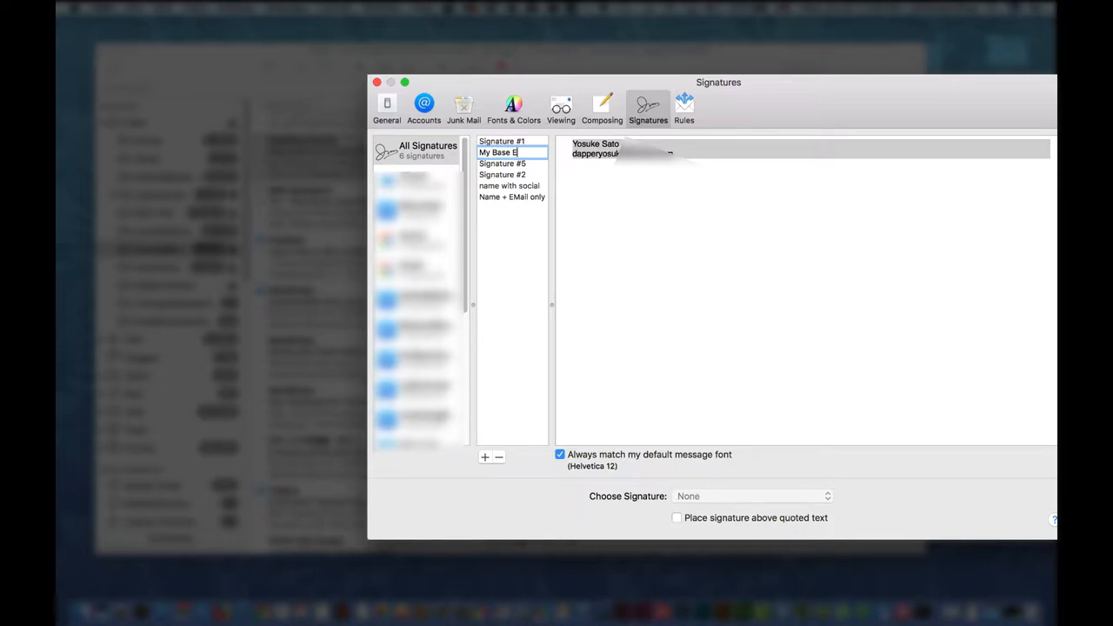
text(Sign)
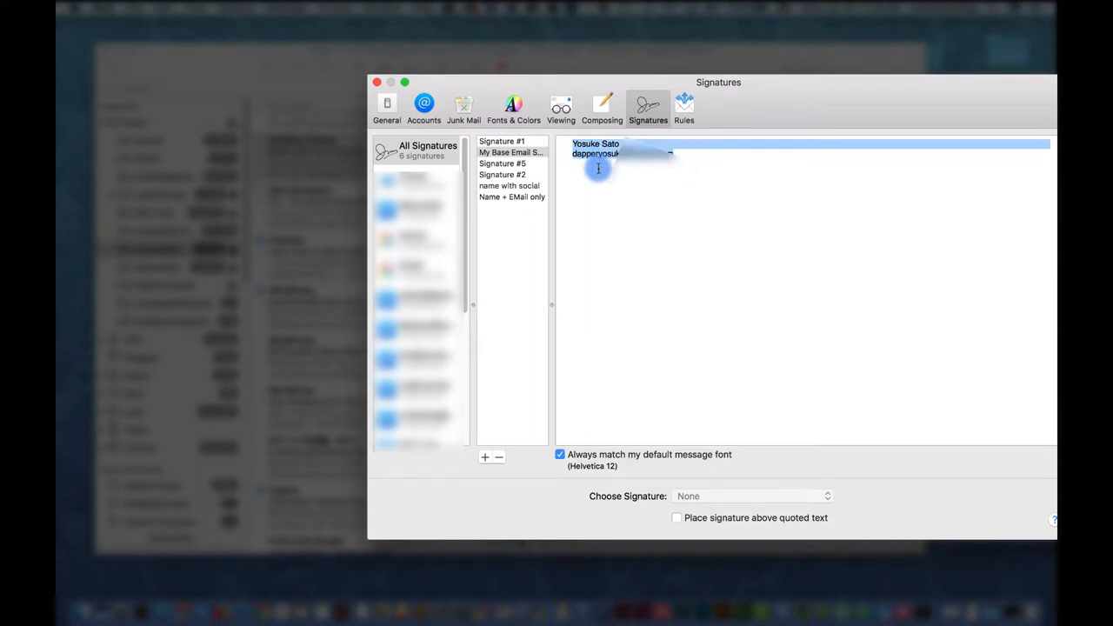
- Delete the placeholder text and view the existing signature with full contact details
key(delete)
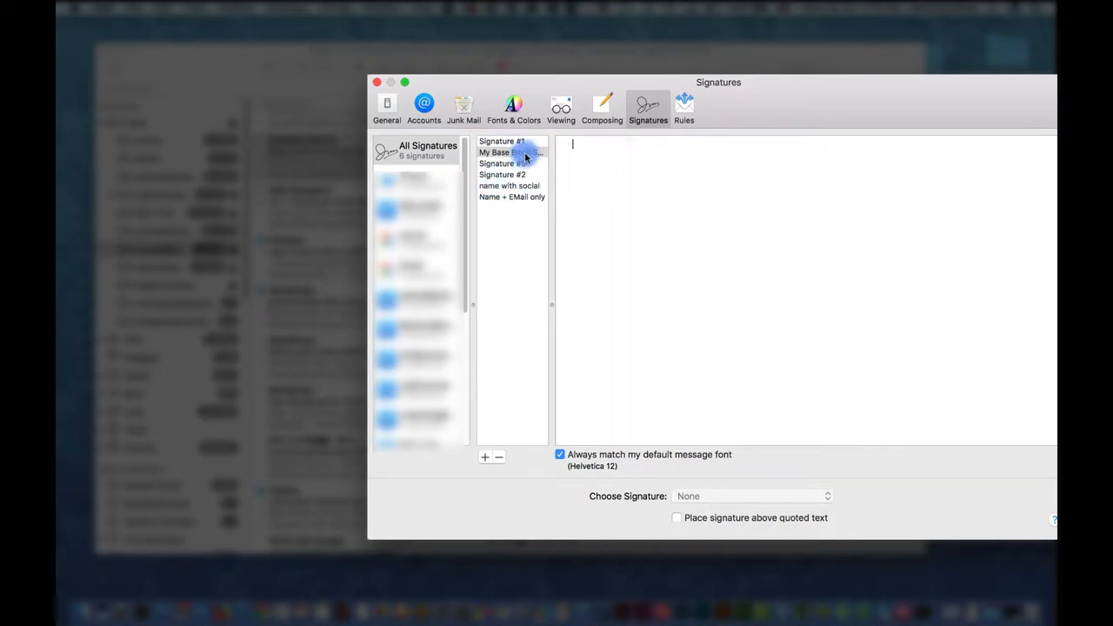
click(501, 141)
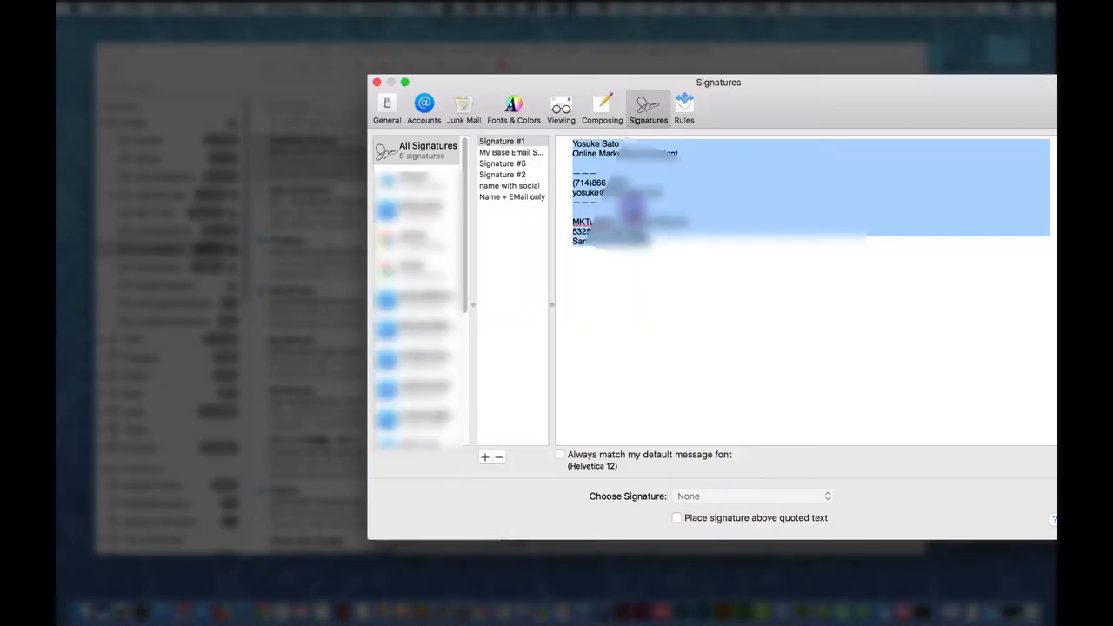
- Return to the empty 'My Base Email Signature' and place the cursor in its content area
click(511, 153)
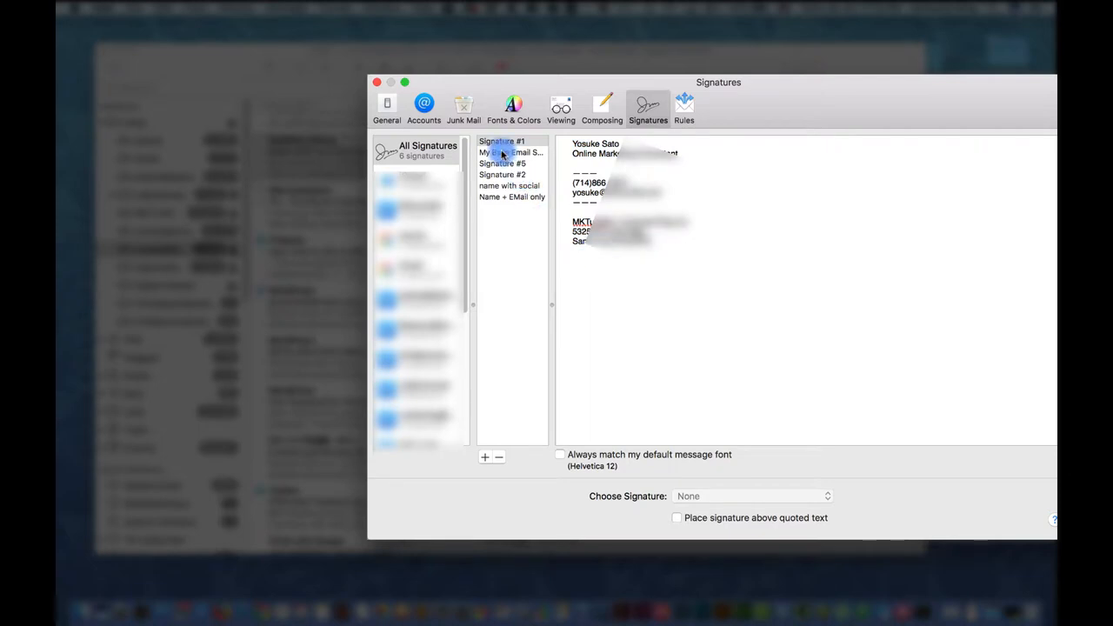
click(560, 454)
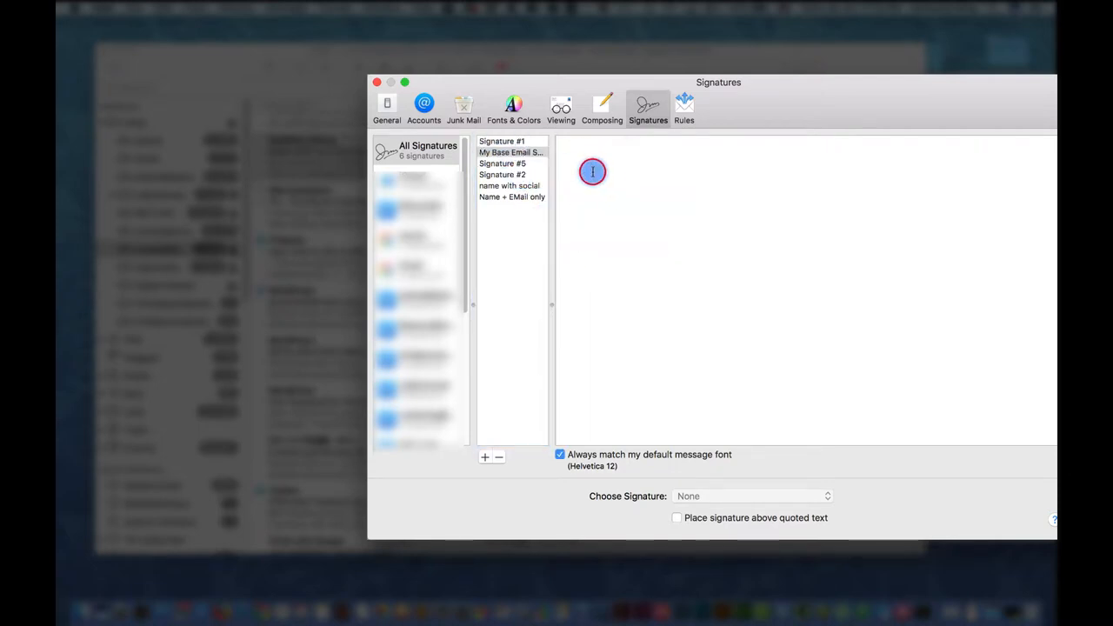
mouse_move(626, 198)
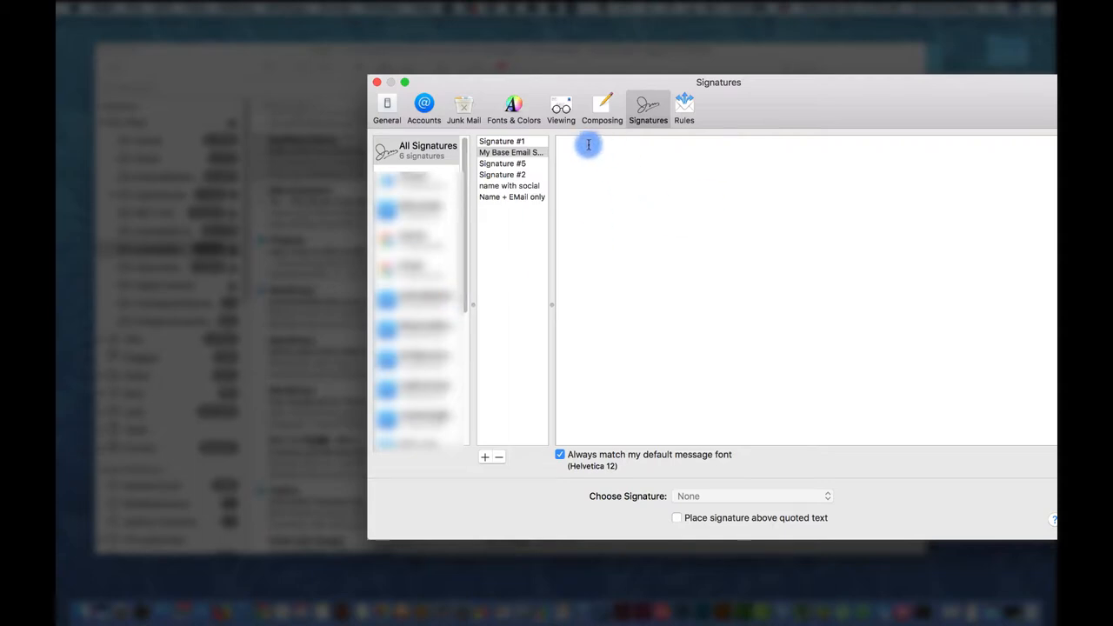
mouse_move(593, 153)
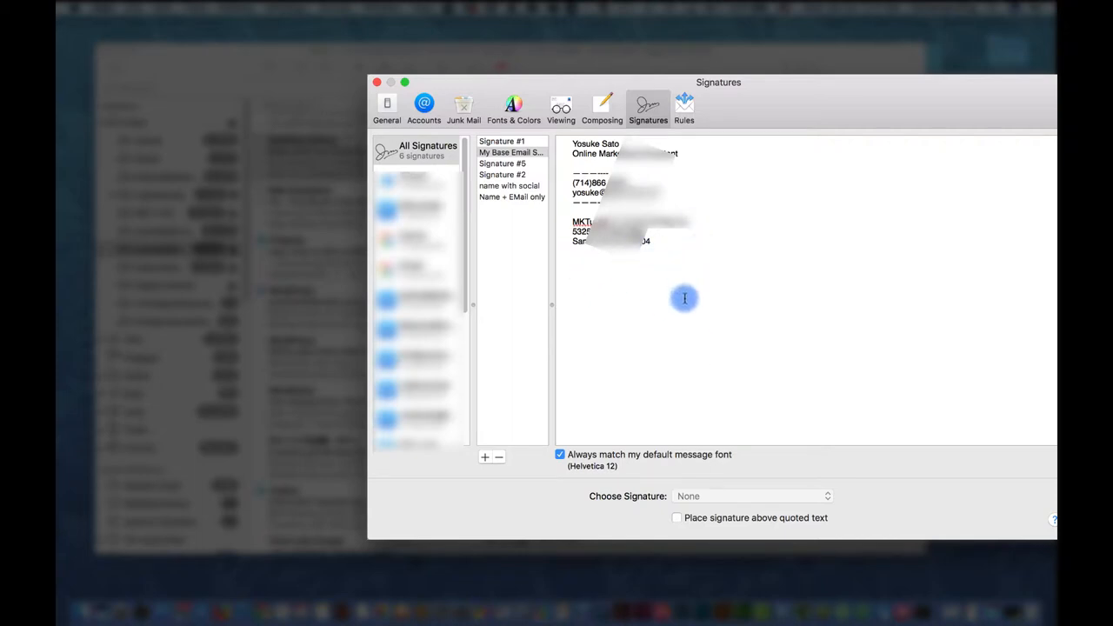
mouse_move(626, 246)
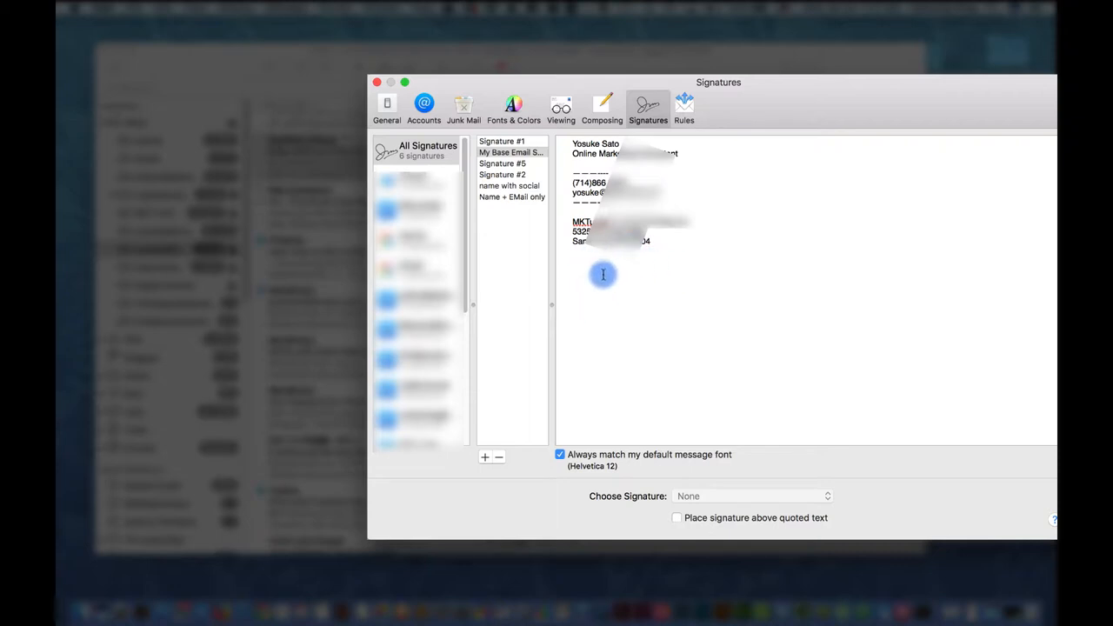
mouse_move(678, 271)
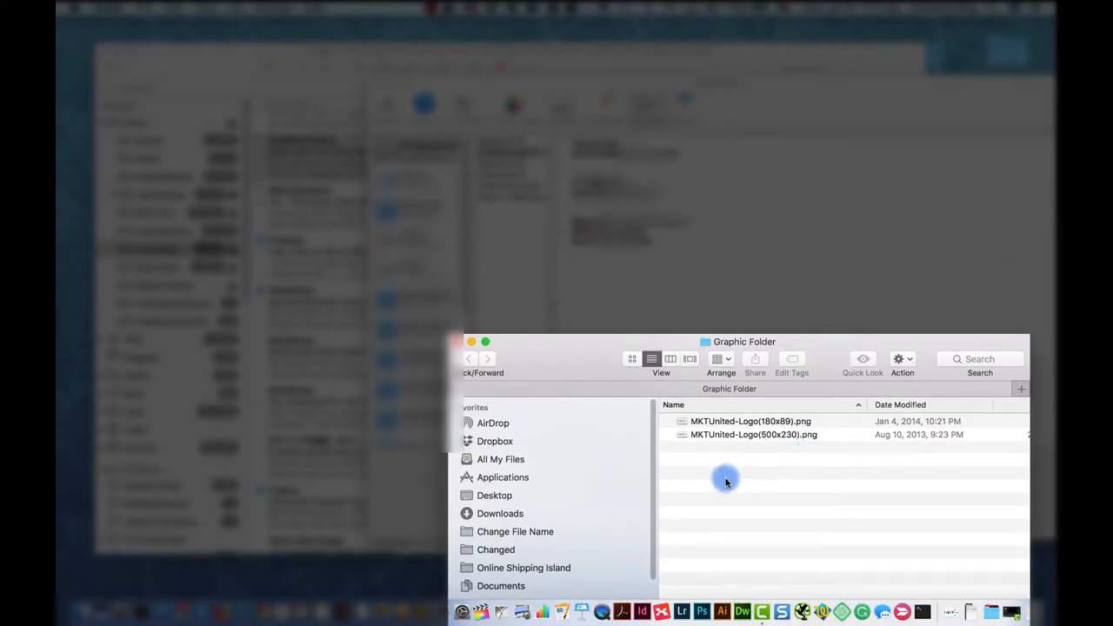
- Select MKTUnited-Logo(500x230).png in the Finder Graphic Folder
click(752, 435)
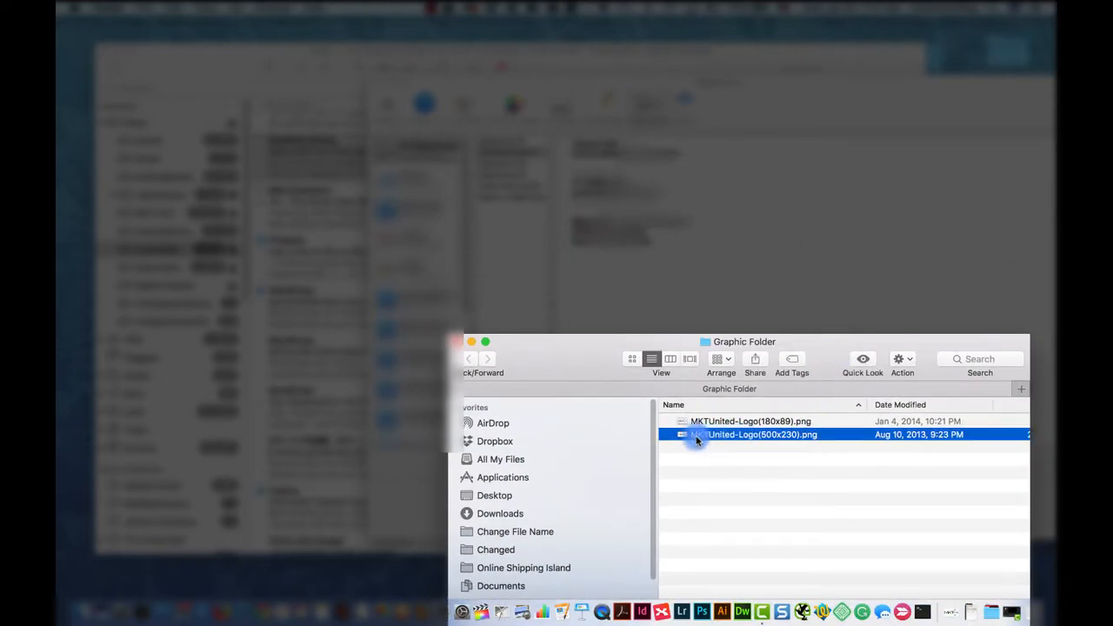
mouse_move(704, 436)
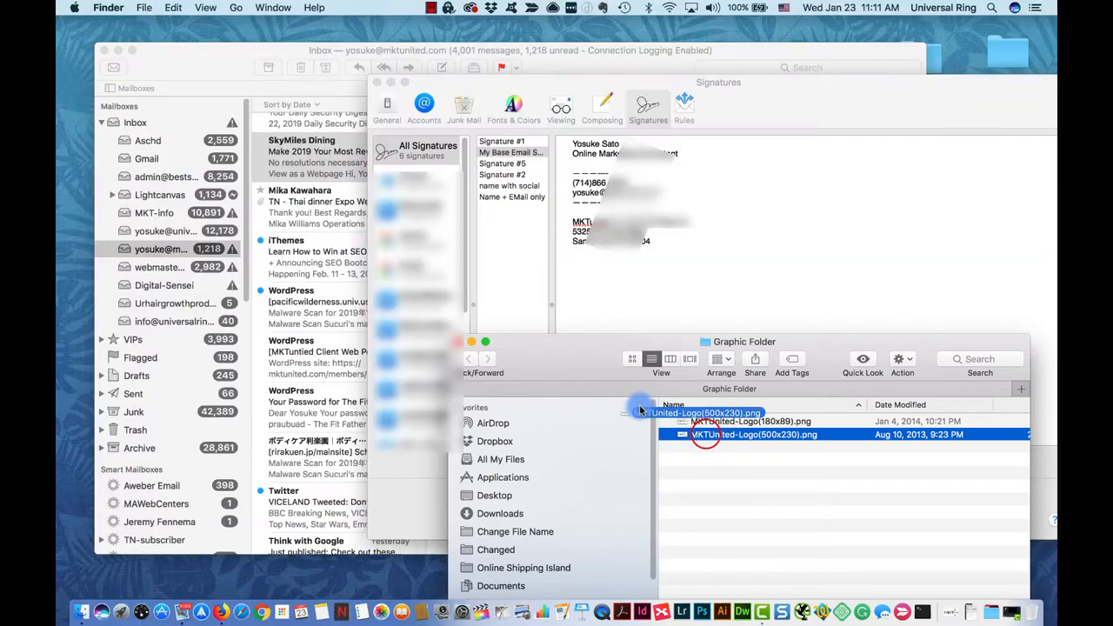
- Drag the 500x230 logo into the signature below the contact details
drag(704, 435, 644, 256)
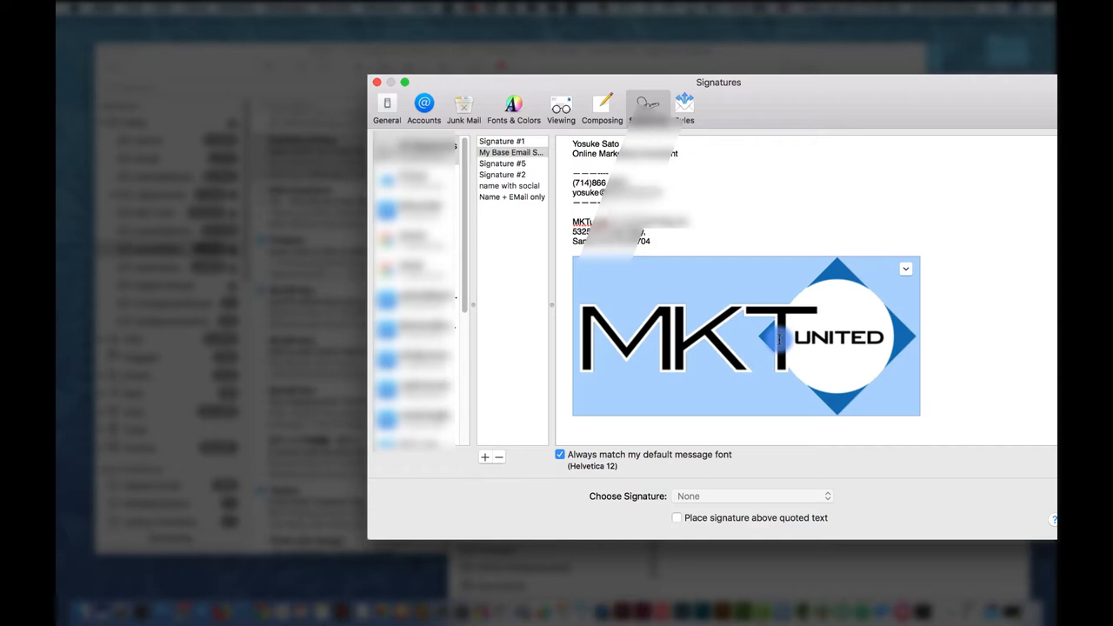
mouse_move(866, 244)
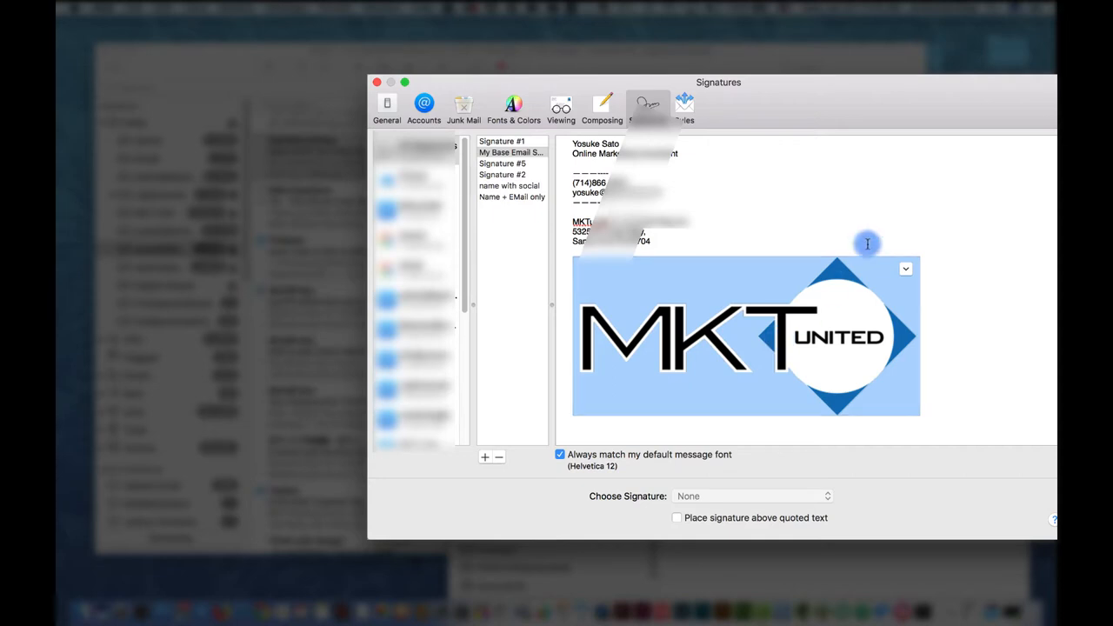
mouse_move(723, 254)
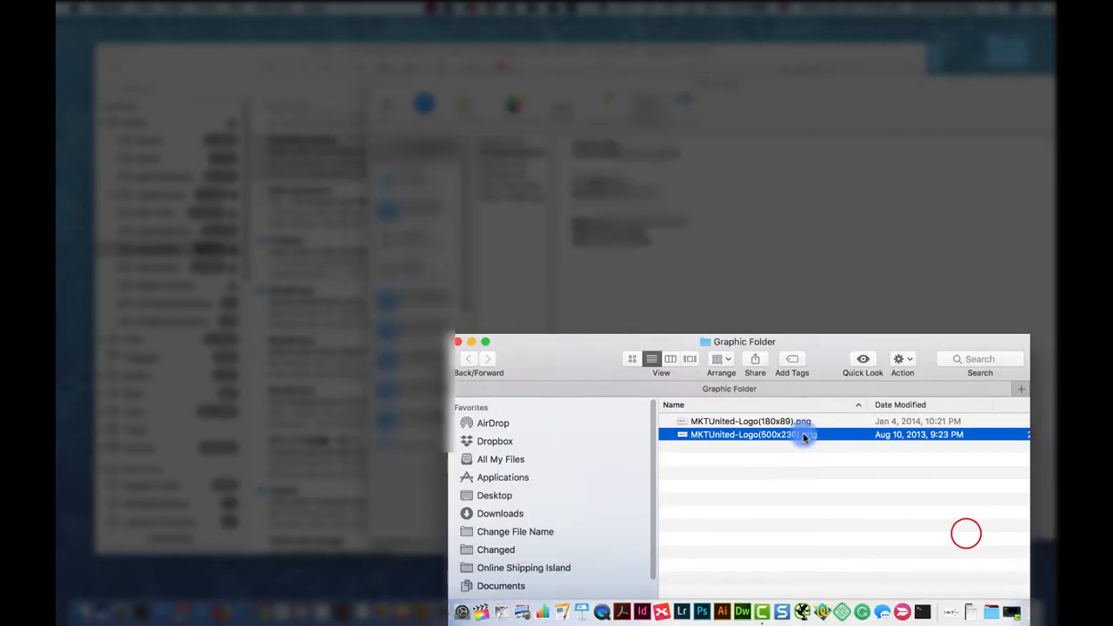
- Select MKTUnited-Logo(180x89).png in Finder to replace the large logo
click(748, 420)
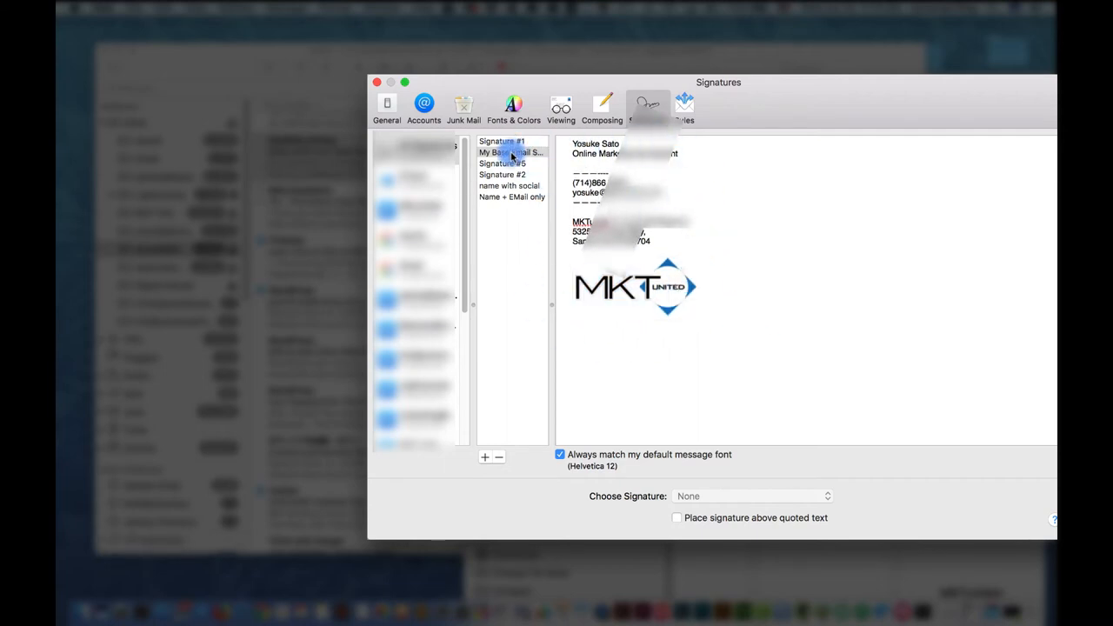
- Assign 'My Base Email Signature' to the mail account and close the Signatures settings
click(508, 153)
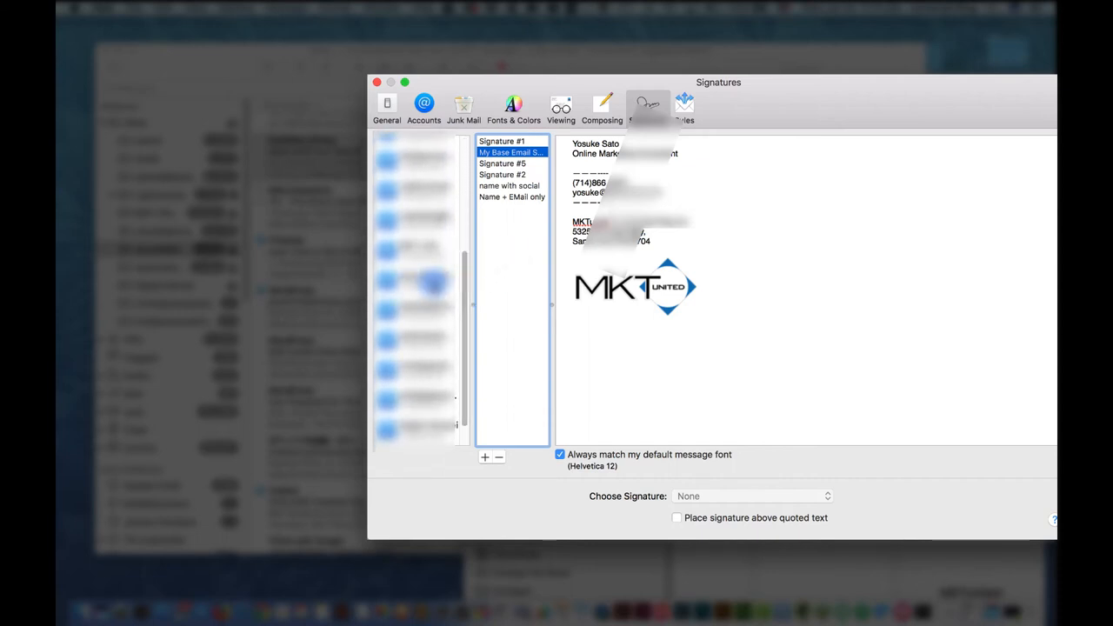
click(425, 278)
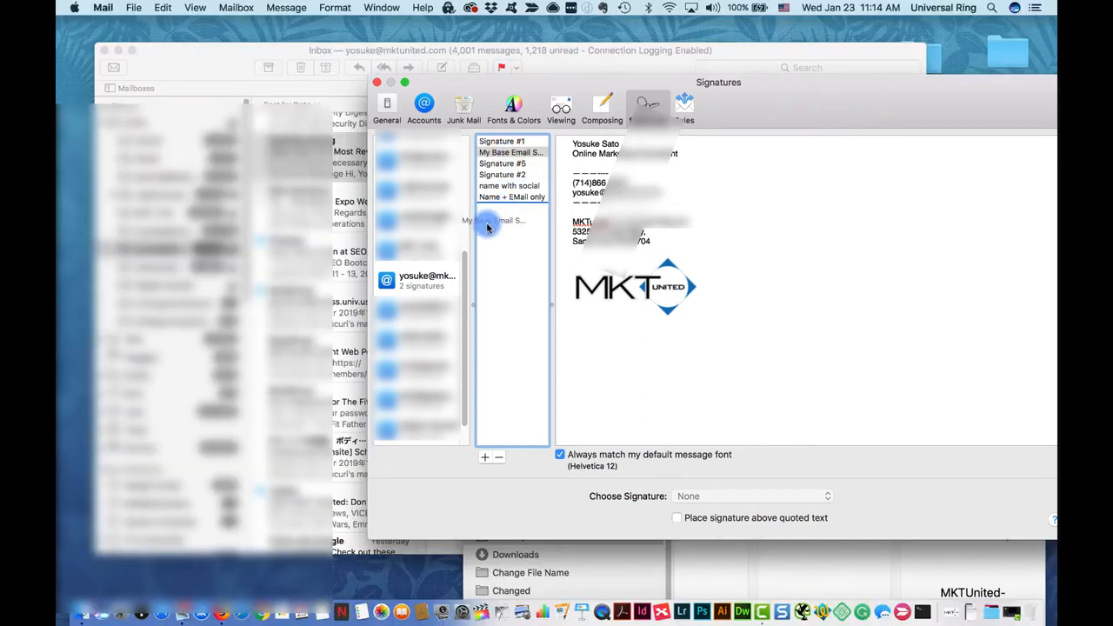
click(512, 153)
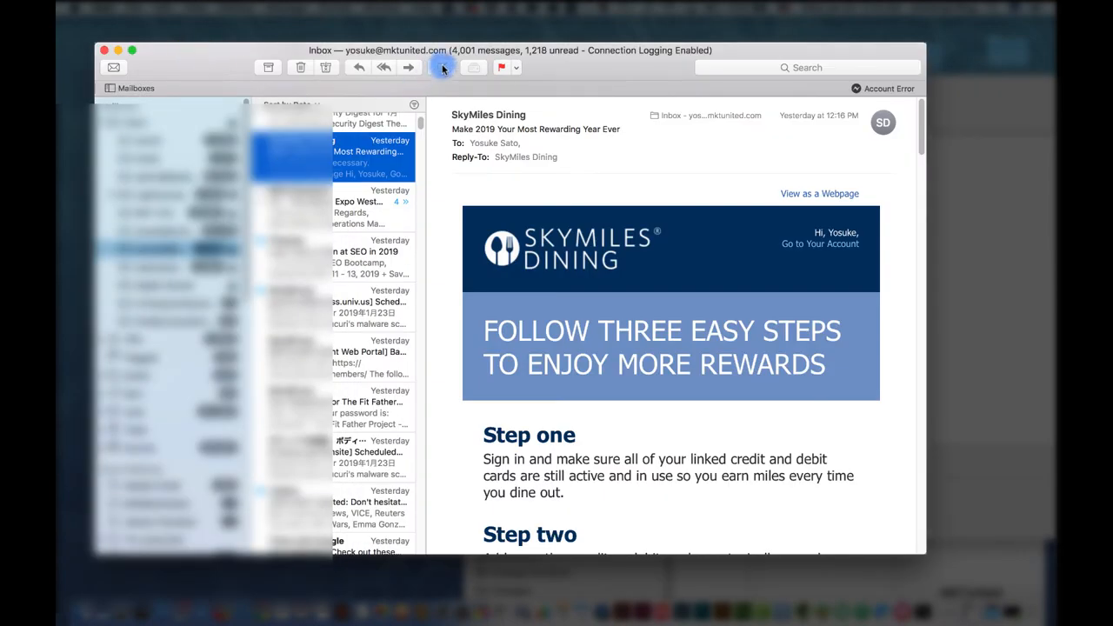
- Start a new message and check which signature its Signature pop-up shows
click(442, 68)
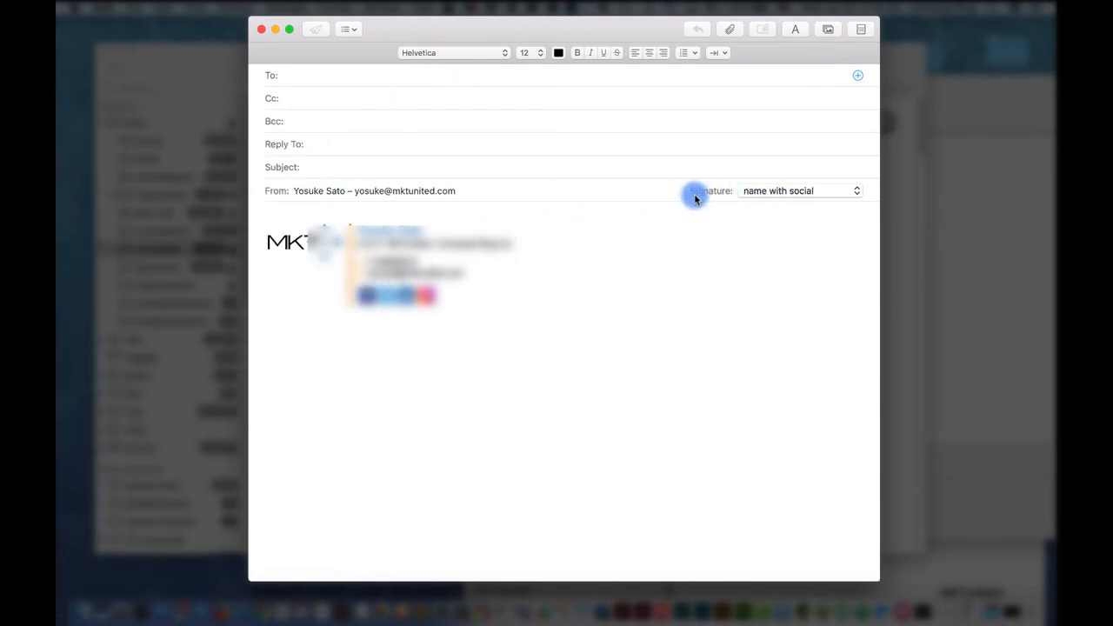
click(798, 189)
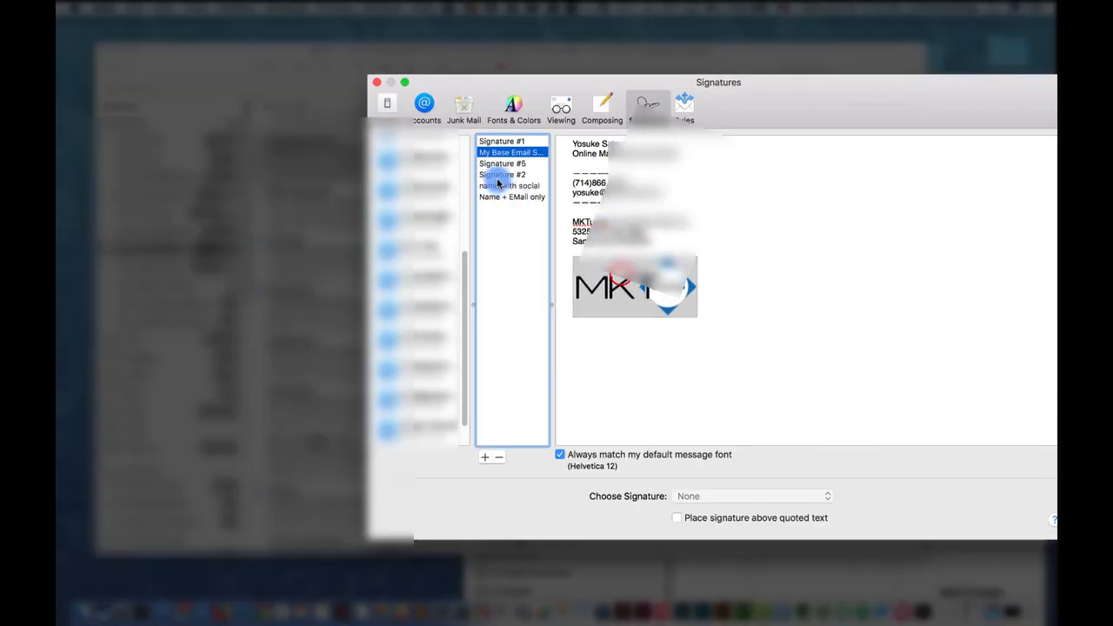
- Select 'My Base Email Signature' and close the Signatures settings, returning to the inbox
click(500, 141)
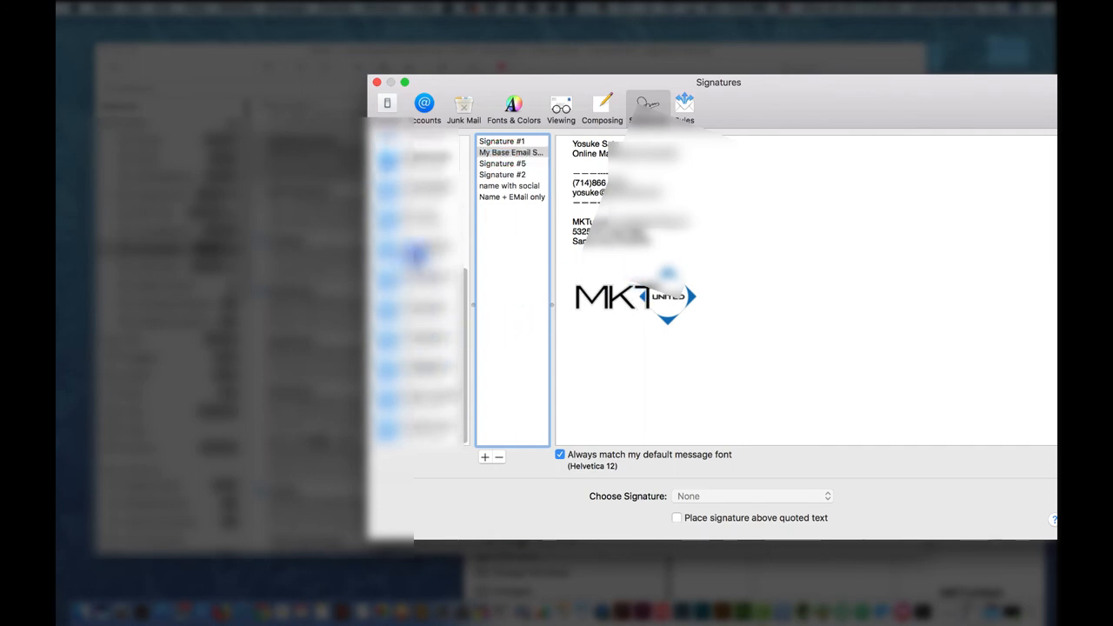
click(507, 153)
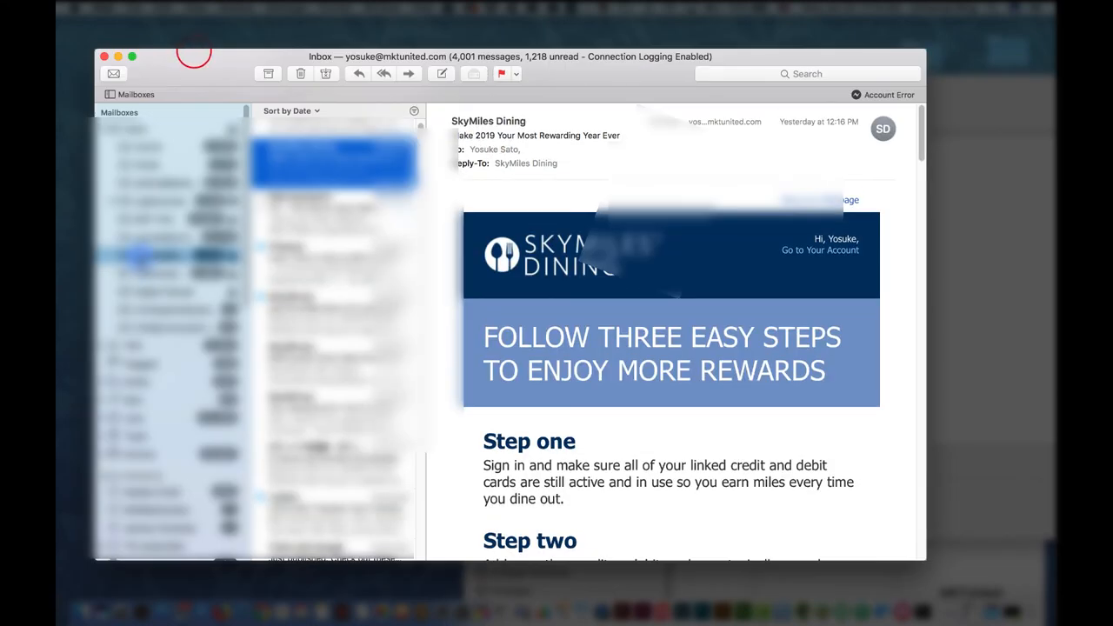
- Start a new message showing My Base Email Signature with the small MKT United logo
click(441, 73)
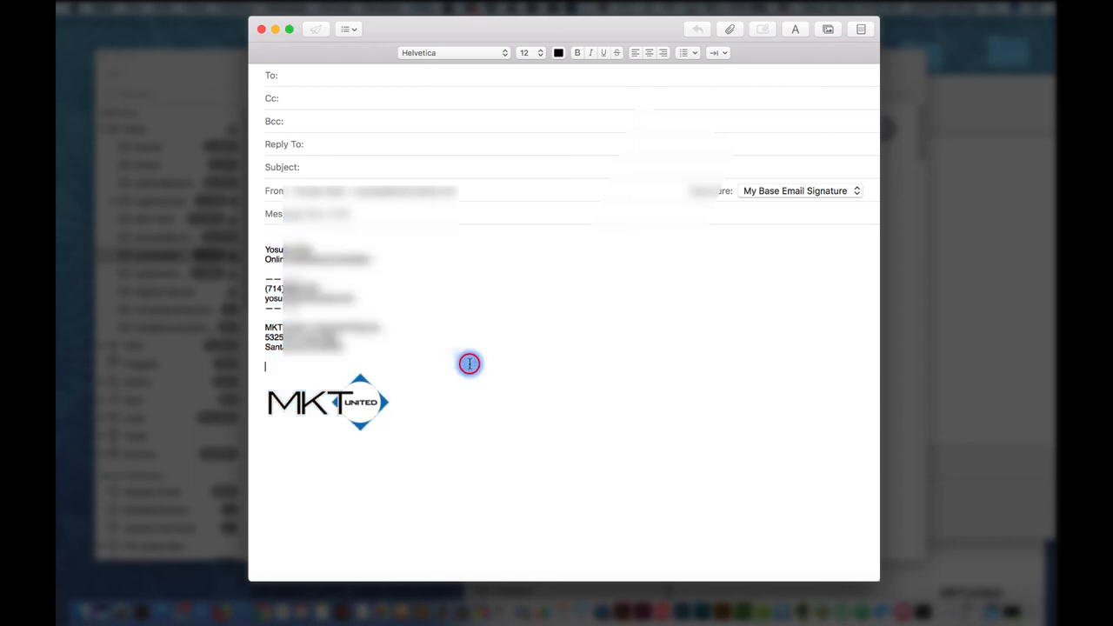
mouse_move(390, 49)
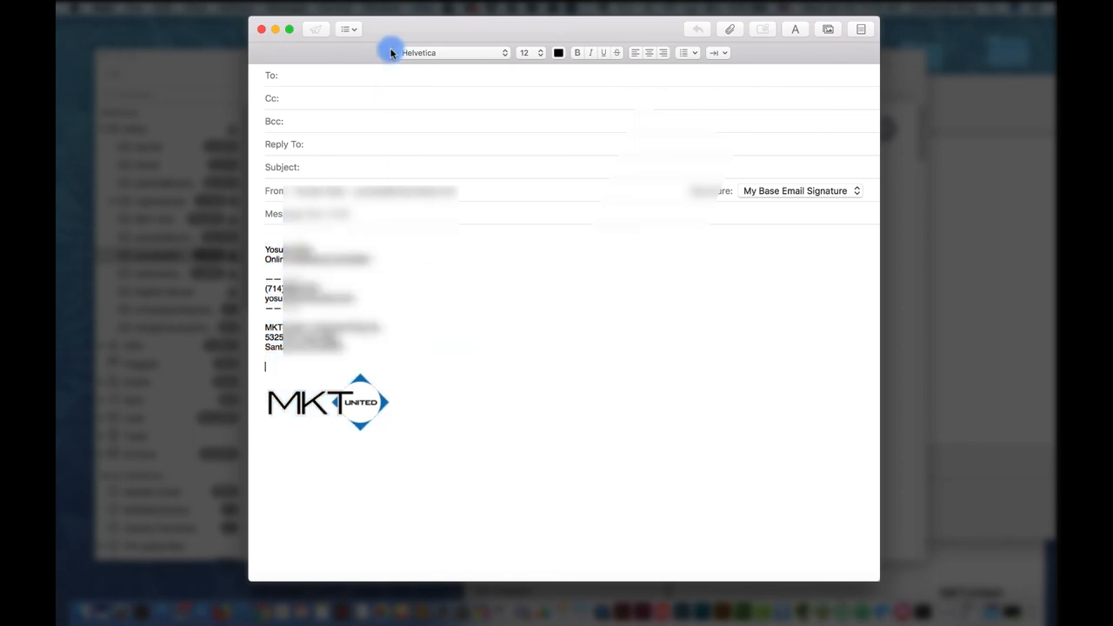